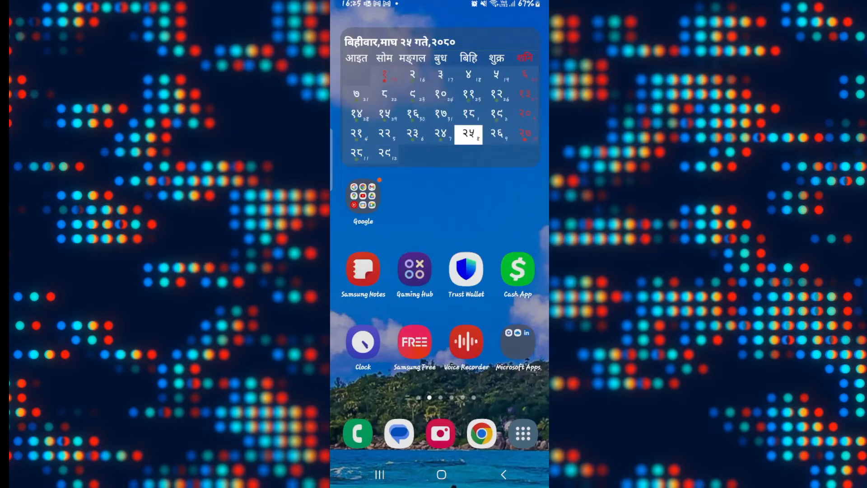
Step: Launch Cash App from the home screen icon
click(517, 269)
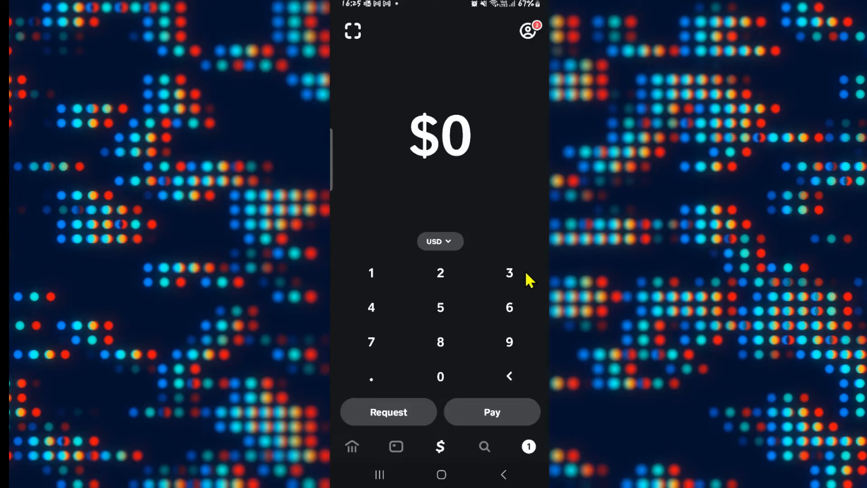
mouse_move(514, 292)
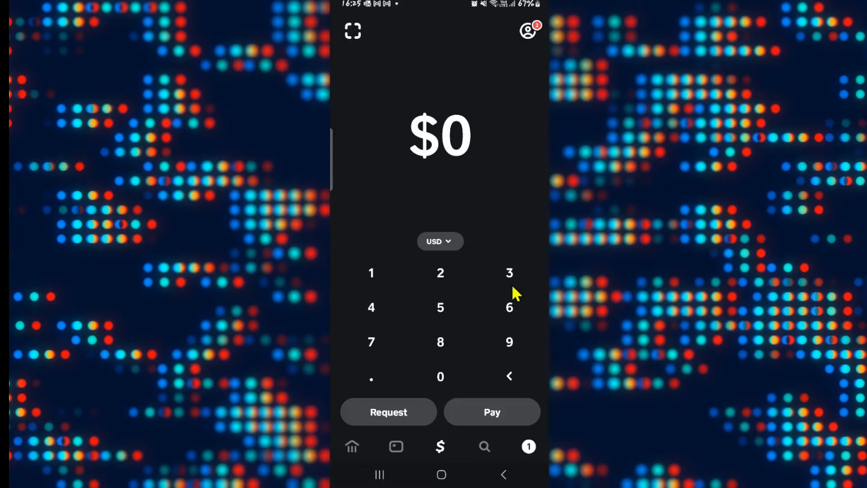
mouse_move(480, 77)
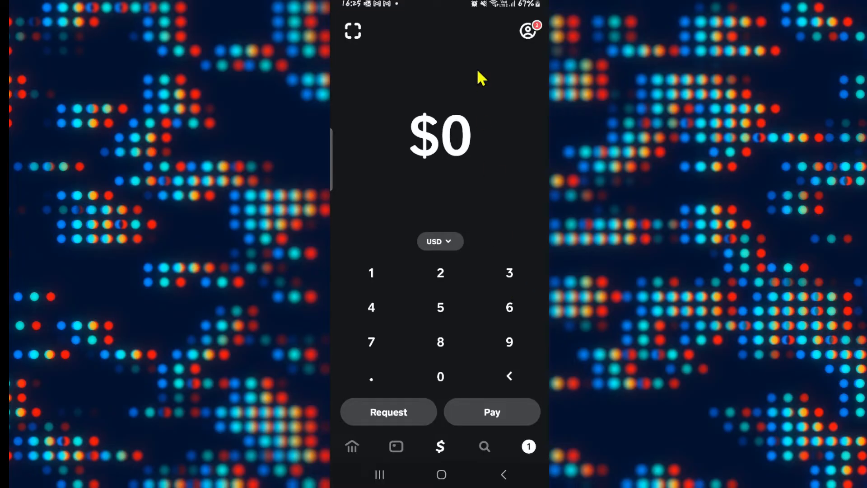
mouse_move(527, 30)
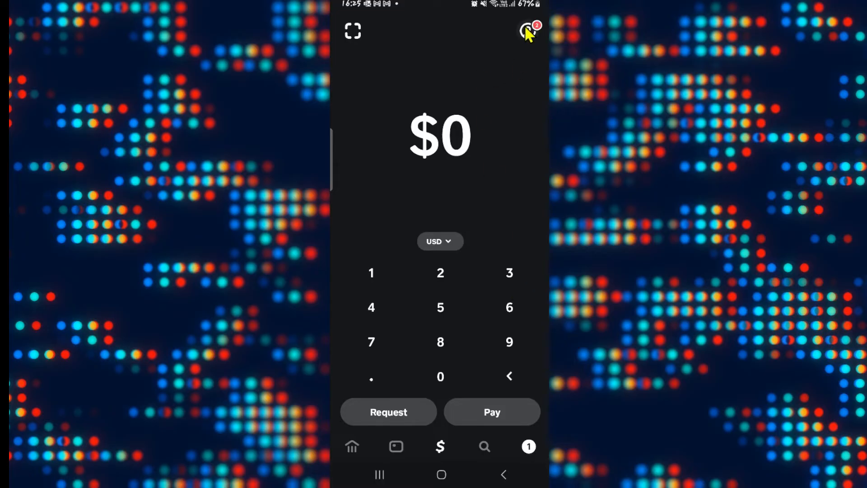
Step: Open Account & Settings from the profile icon and view the Limits page
click(528, 30)
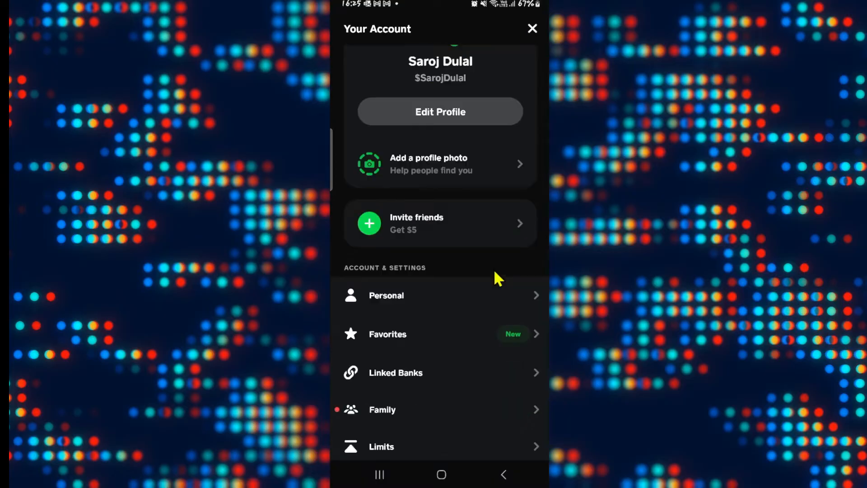
scroll(down, 3)
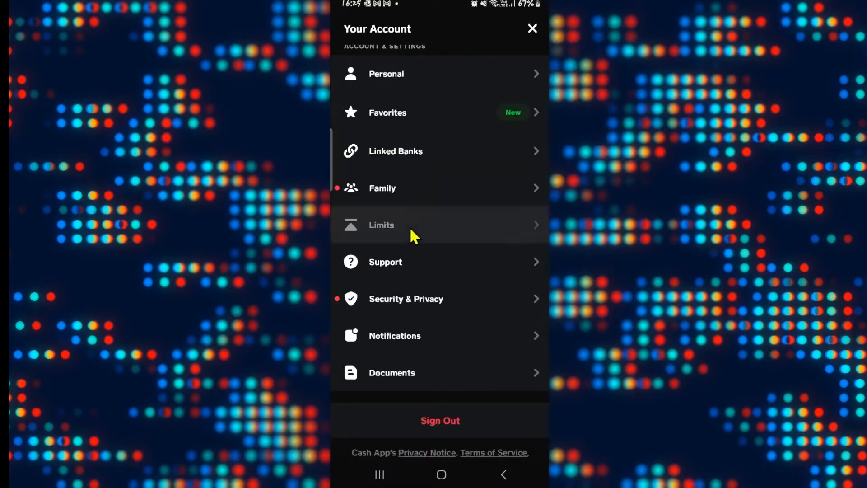
click(381, 224)
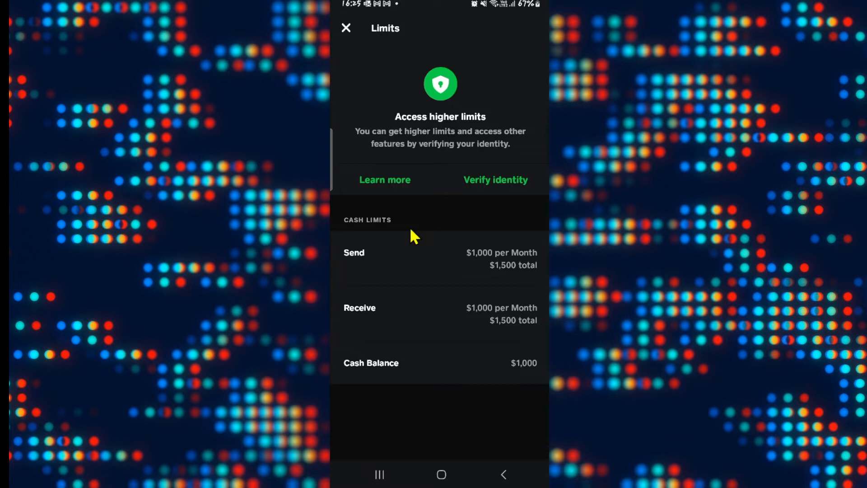
mouse_move(430, 232)
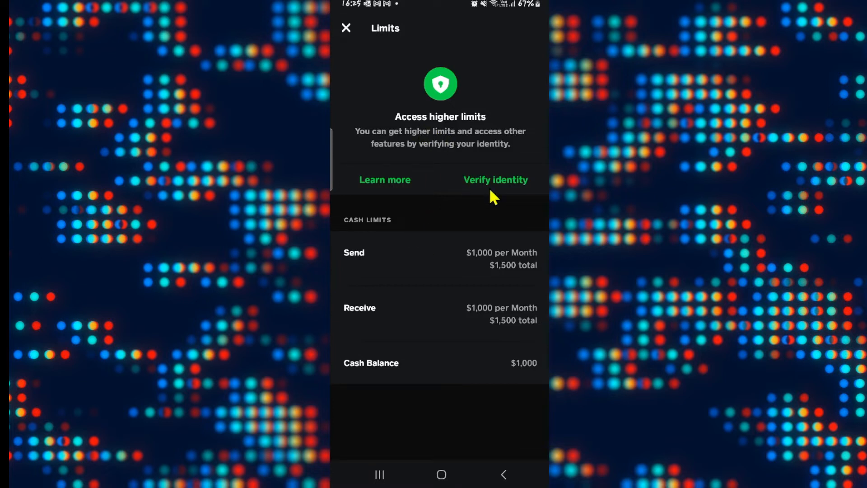
Step: Begin identity verification with legal first name 'Saroj', then exit at the SSN step
click(494, 179)
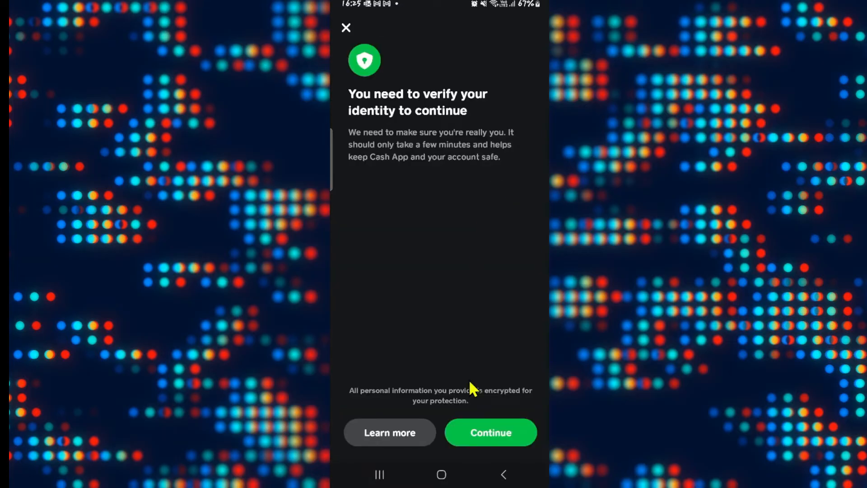
mouse_move(481, 433)
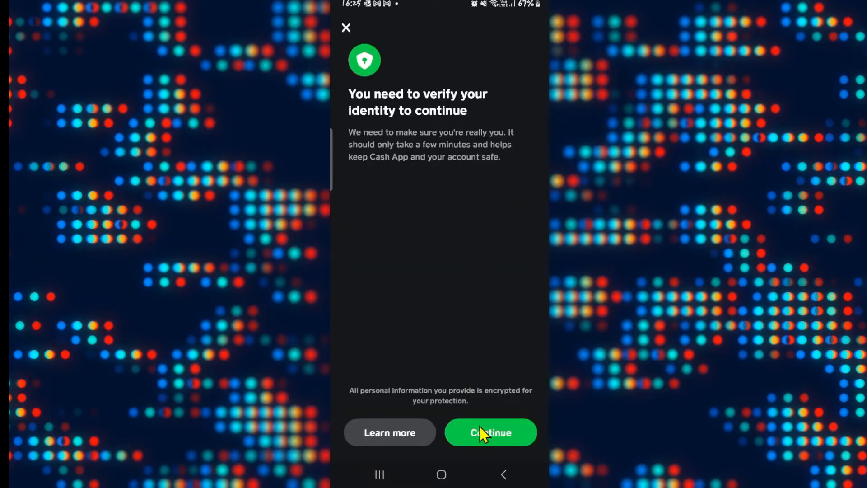
click(489, 432)
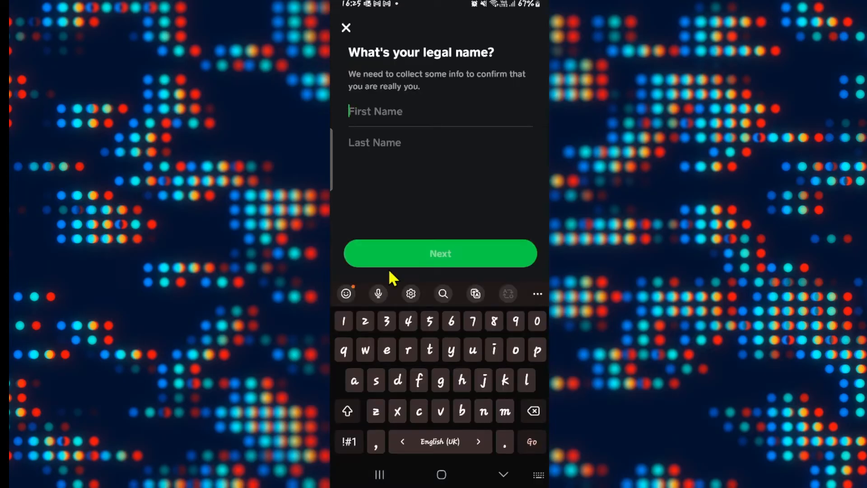
text(Saroj)
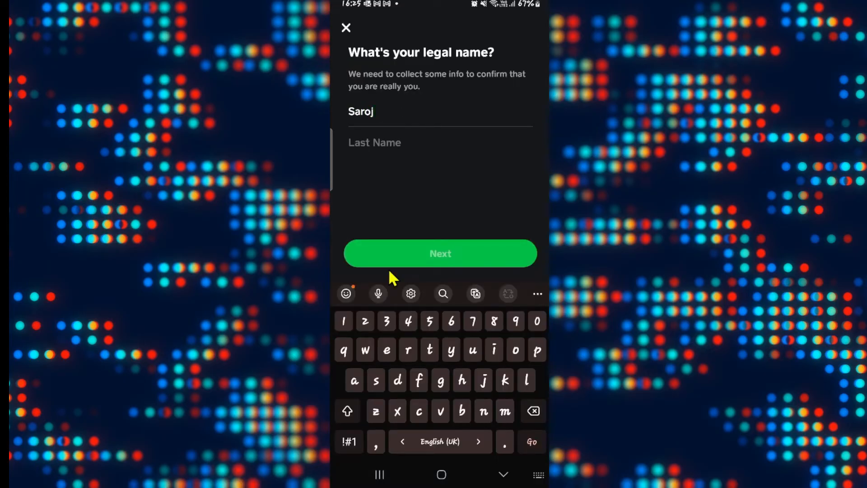
click(439, 254)
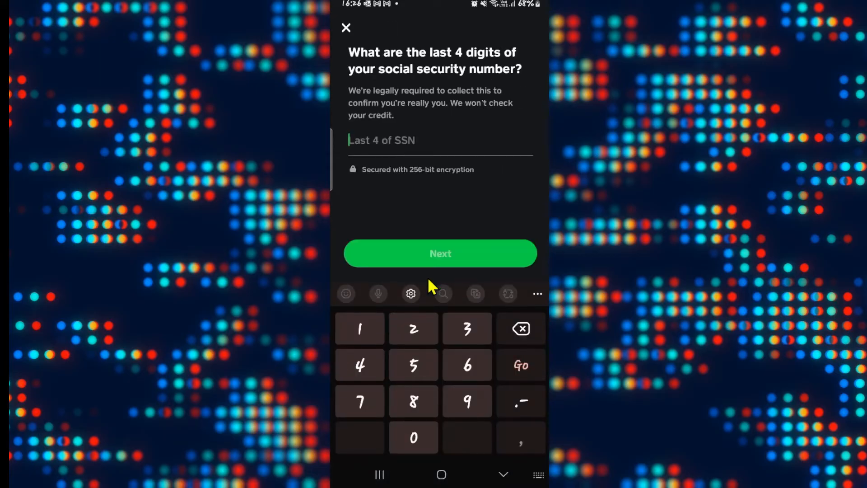
mouse_move(423, 217)
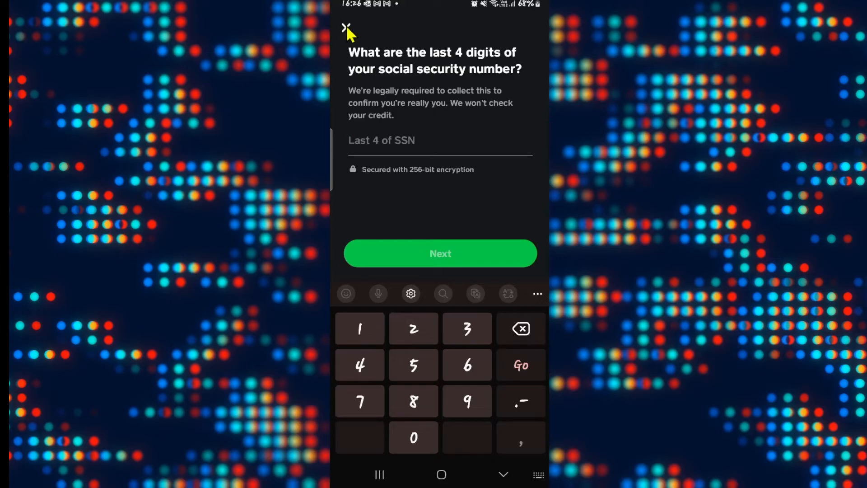
click(347, 28)
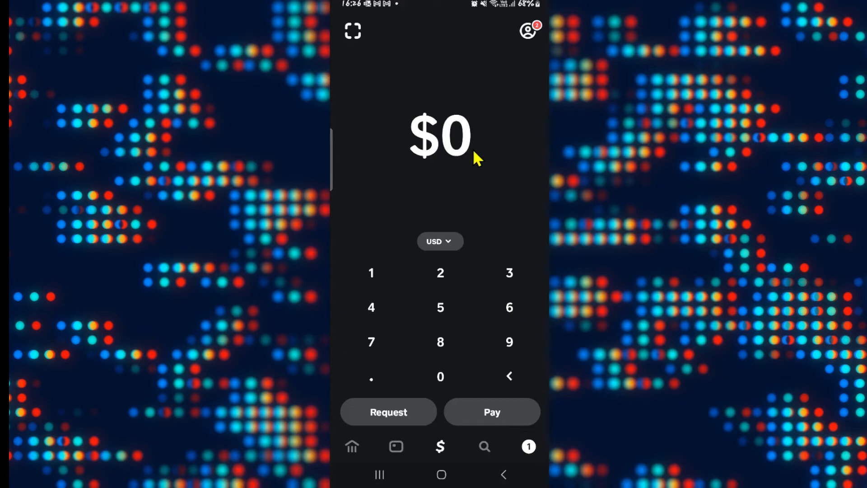
mouse_move(468, 462)
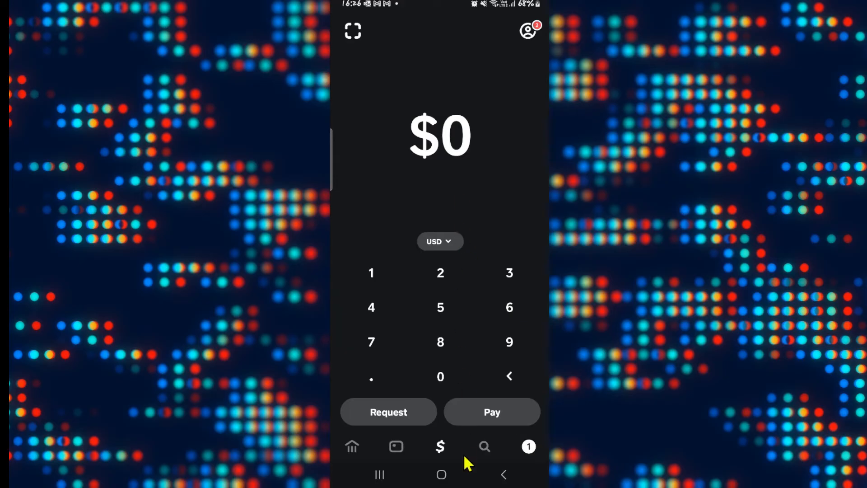
Step: Return to the Android home screen and swipe to the Internet, Facebook, Play Store page
click(441, 474)
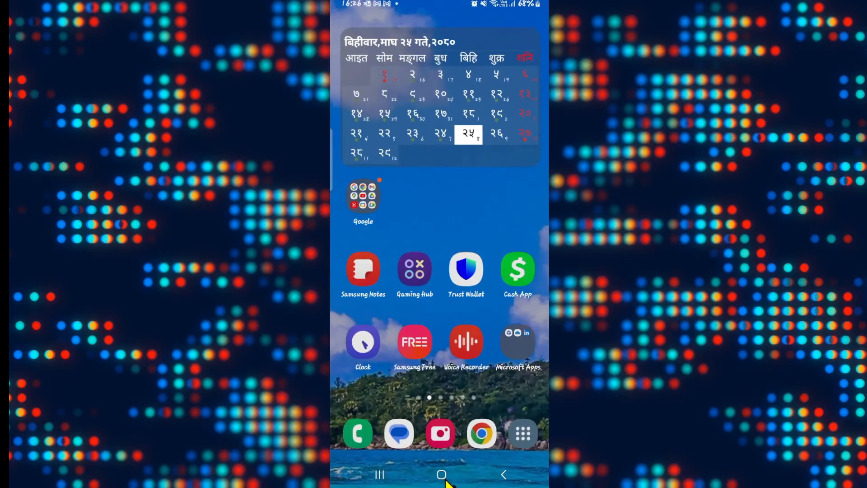
mouse_move(451, 249)
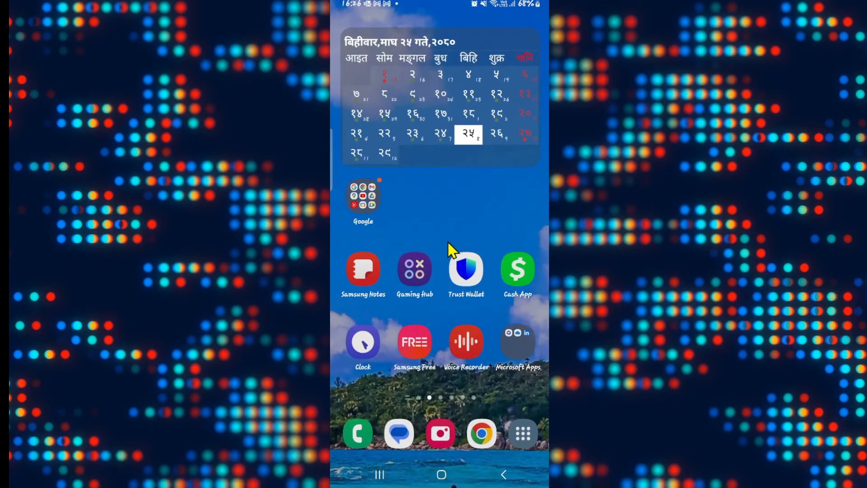
mouse_move(437, 216)
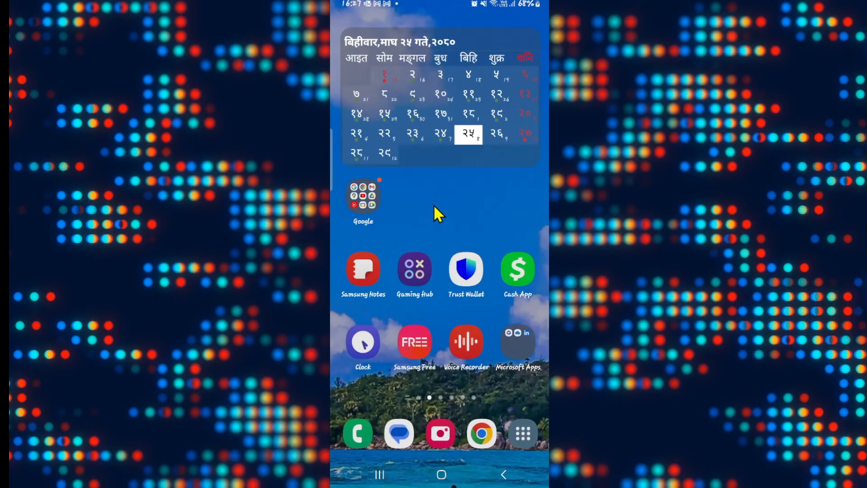
mouse_move(423, 221)
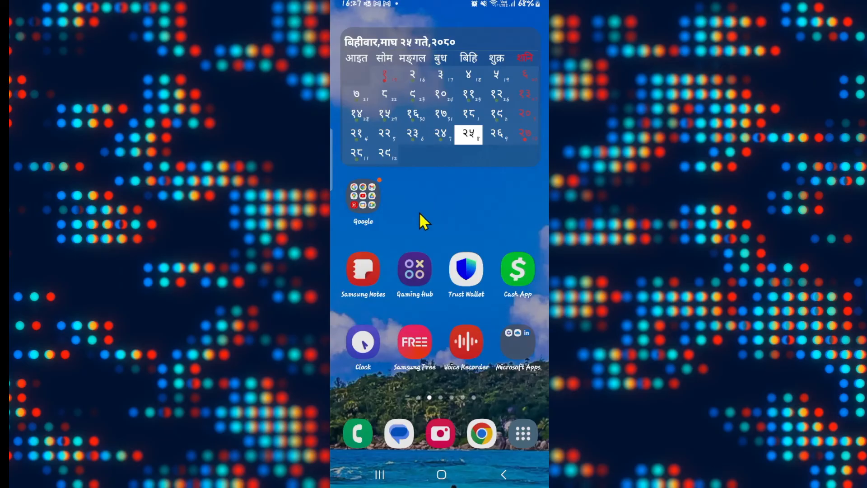
scroll(left, 3)
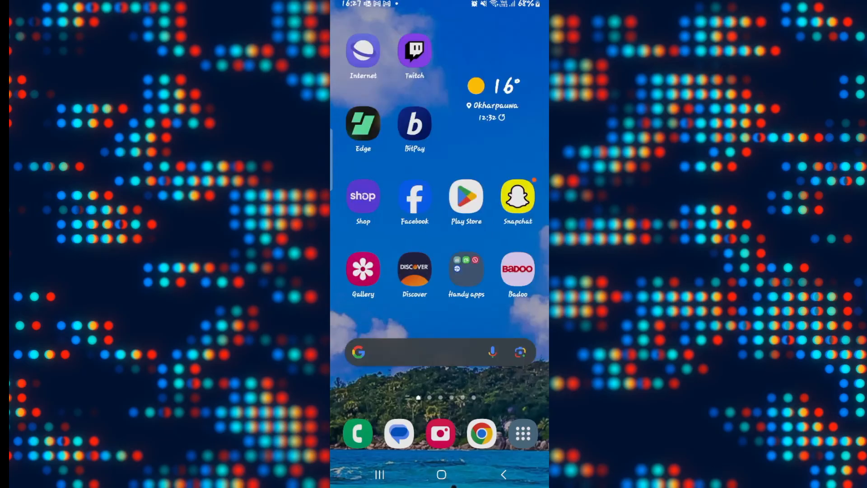